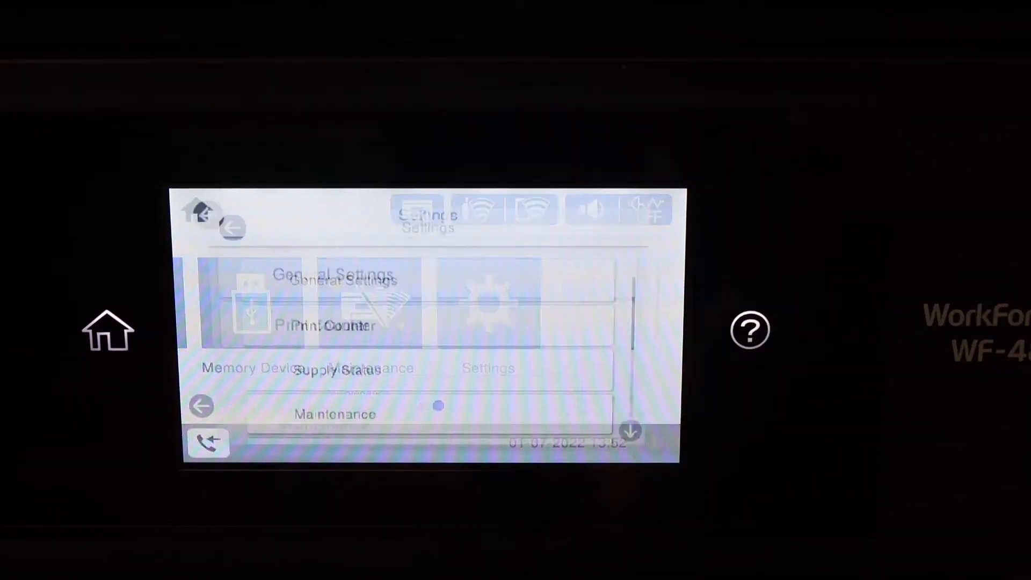
# - Reach Wi-Fi Setup via Settings > Network Settings and choose Change to list wireless routers
pyautogui.click(335, 279)
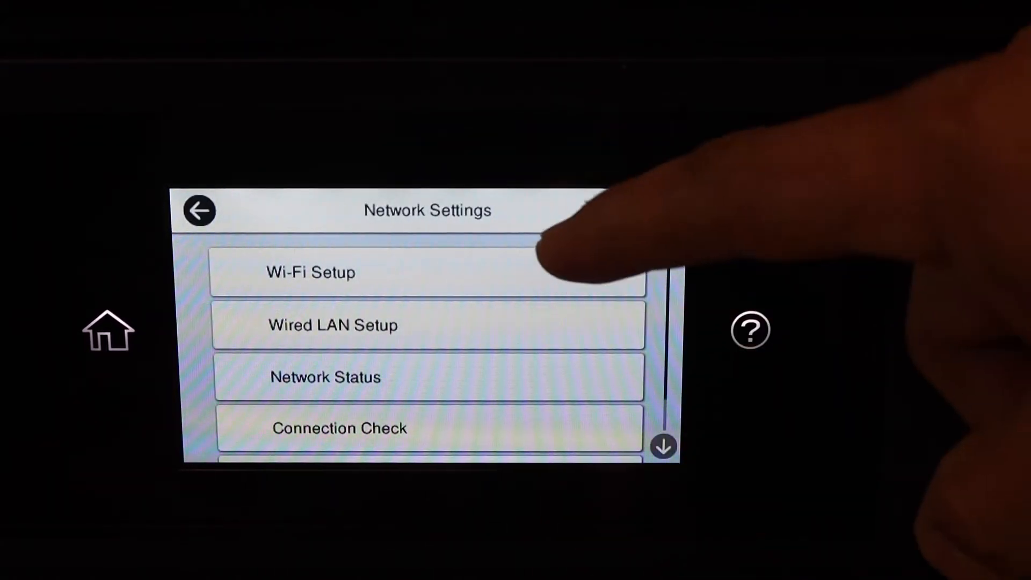
pyautogui.click(427, 272)
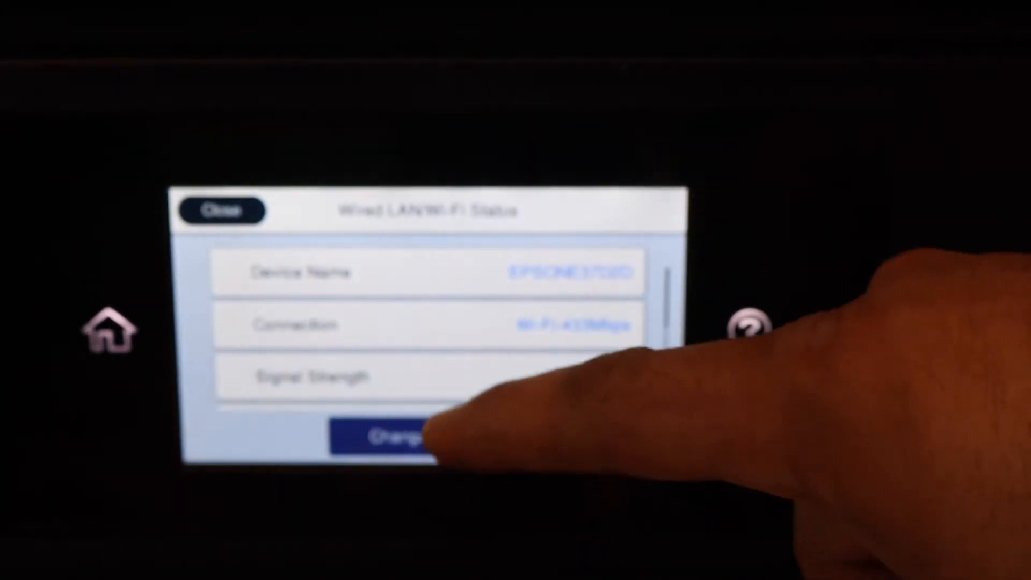
pyautogui.click(385, 436)
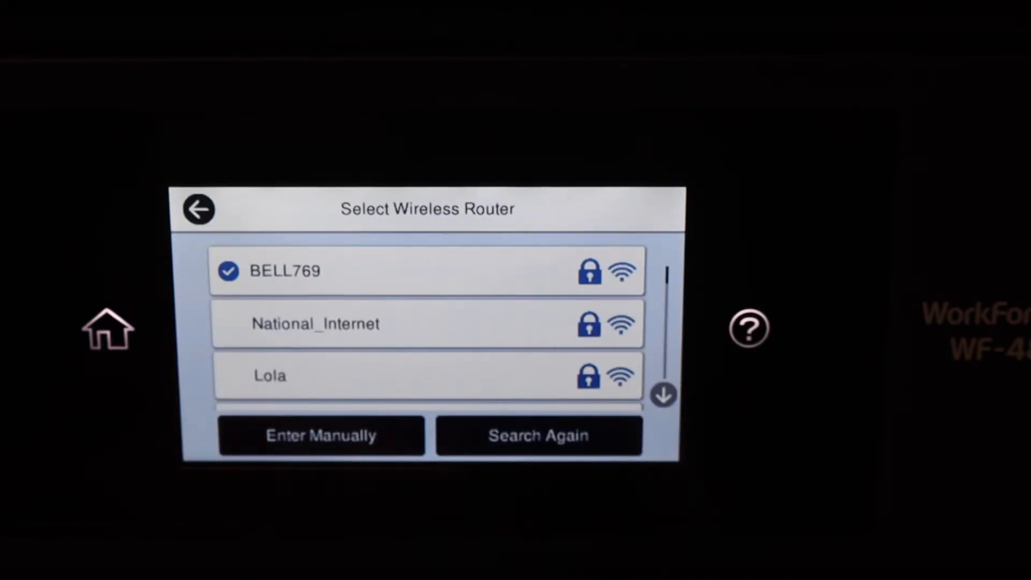
# - Select BELL769 from the wireless router list to connect the printer
pyautogui.click(197, 209)
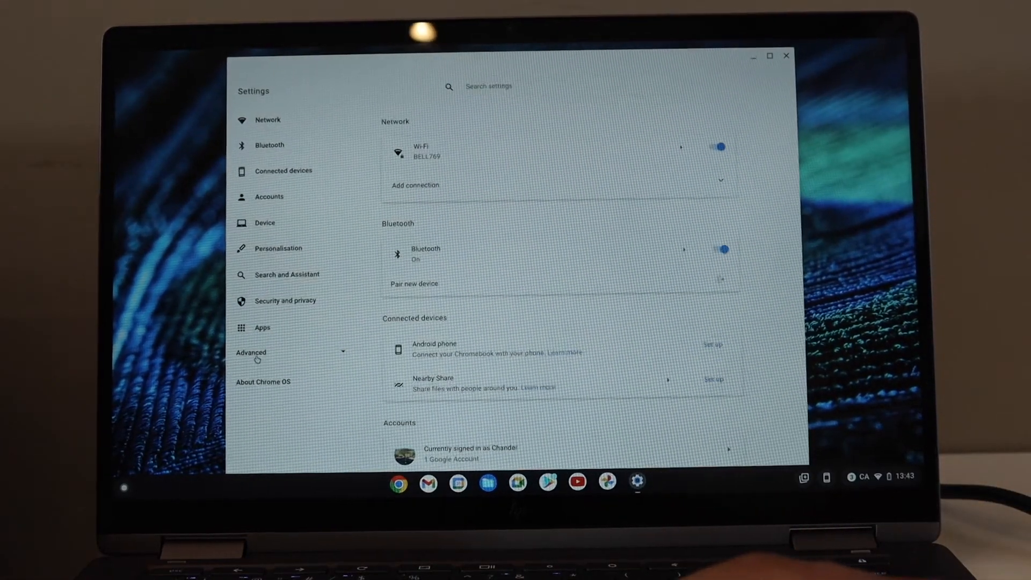
# - Expand Advanced settings and set up EPSON WF-4820 Series as a saved printer
pyautogui.click(250, 352)
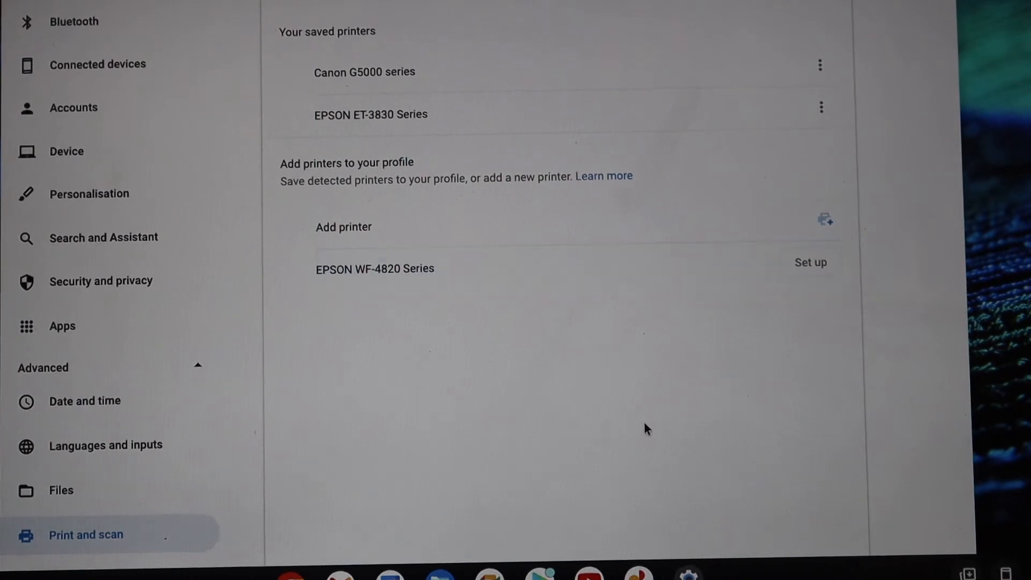
pyautogui.click(811, 262)
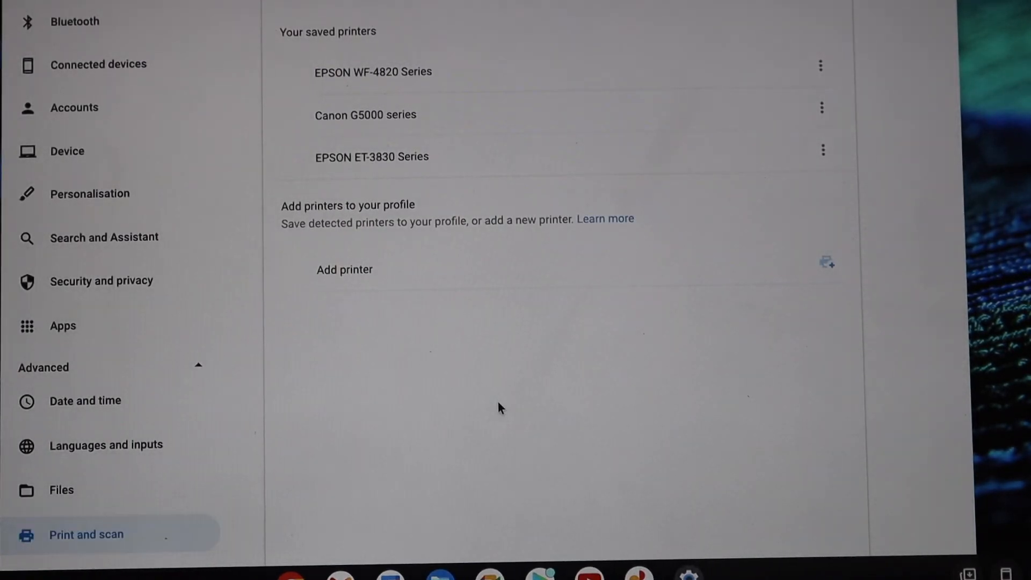
pyautogui.moveTo(231, 63)
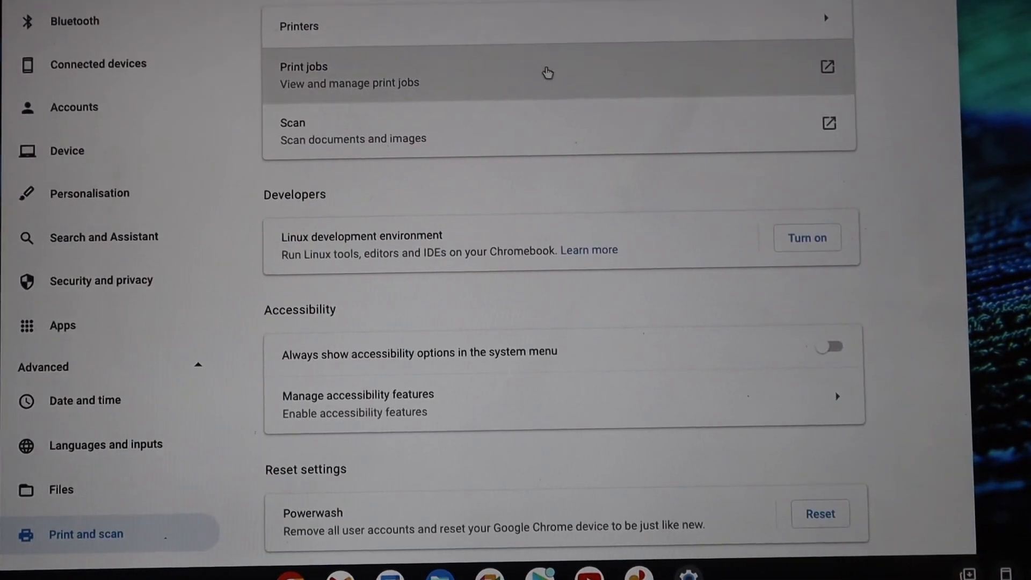
pyautogui.moveTo(563, 98)
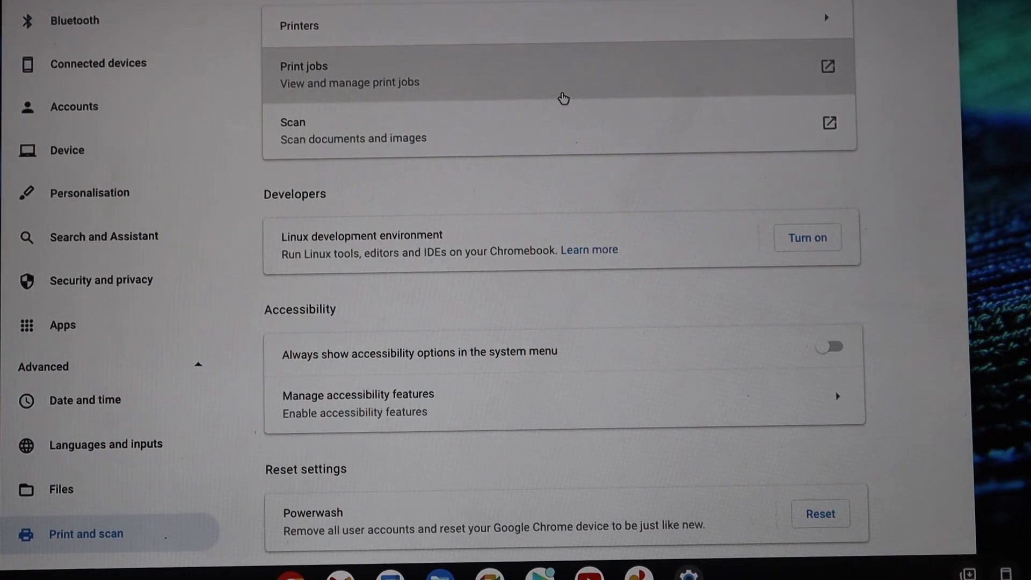
pyautogui.moveTo(542, 127)
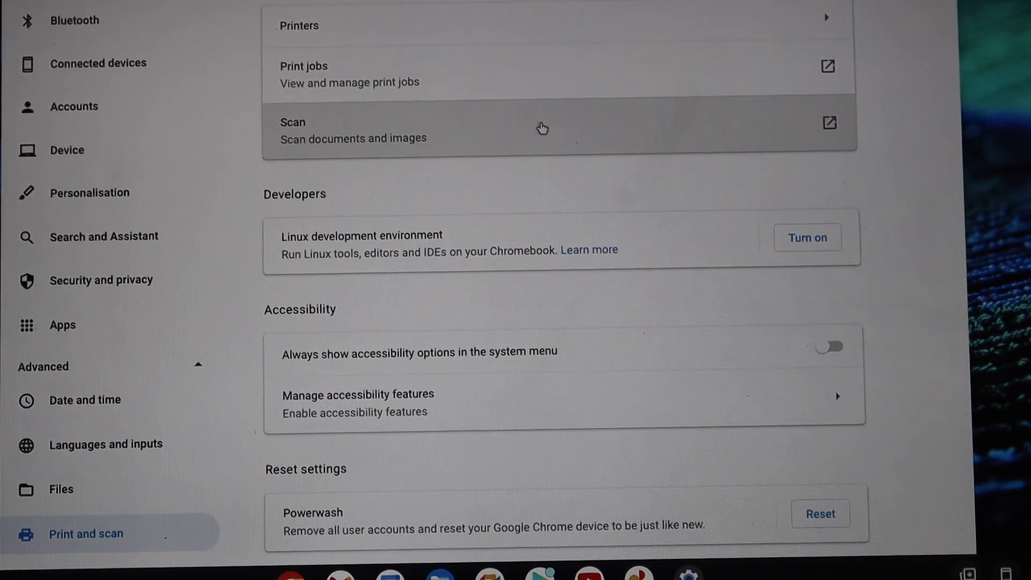
# - Launch the Scan app from the Print and scan settings
pyautogui.click(543, 130)
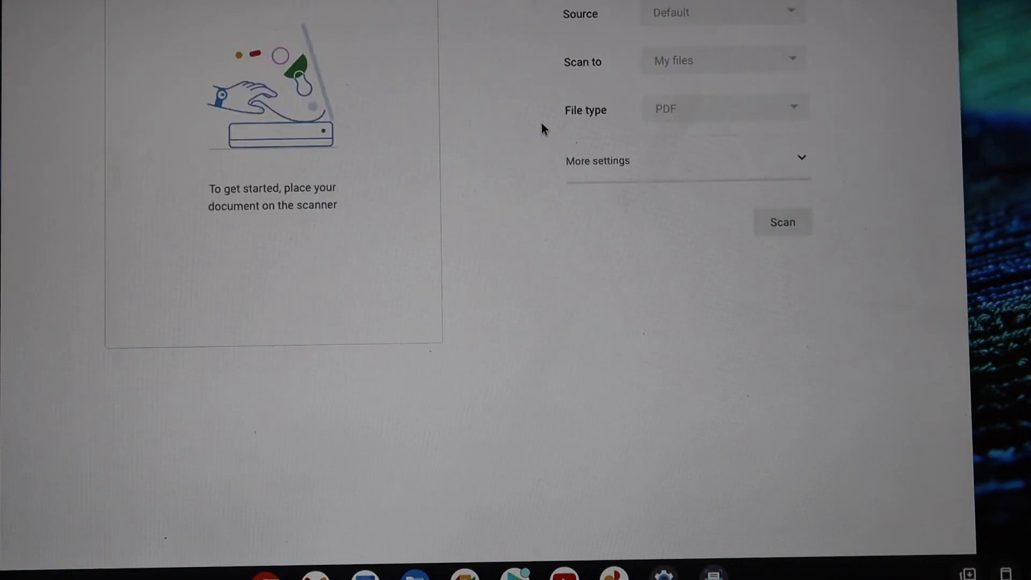
# - Select the scanner with Source Flatbed, Scan to My files and File type PDF
pyautogui.click(721, 12)
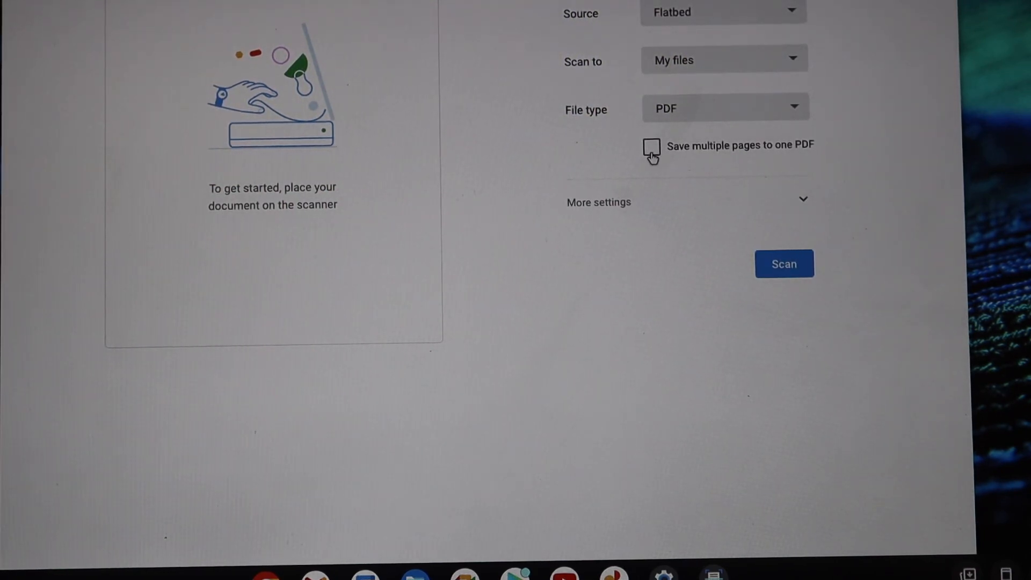
pyautogui.moveTo(660, 122)
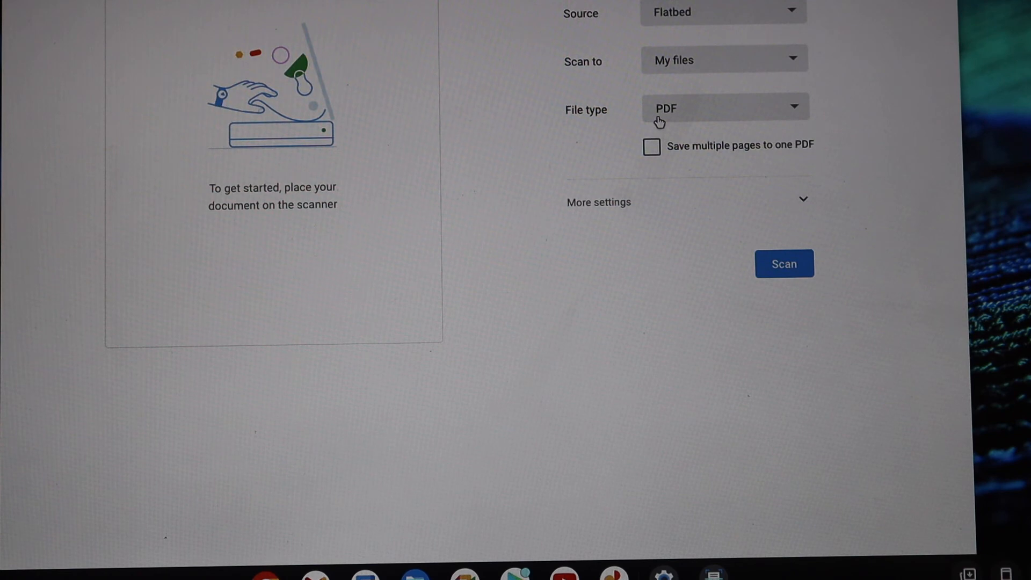
pyautogui.moveTo(686, 161)
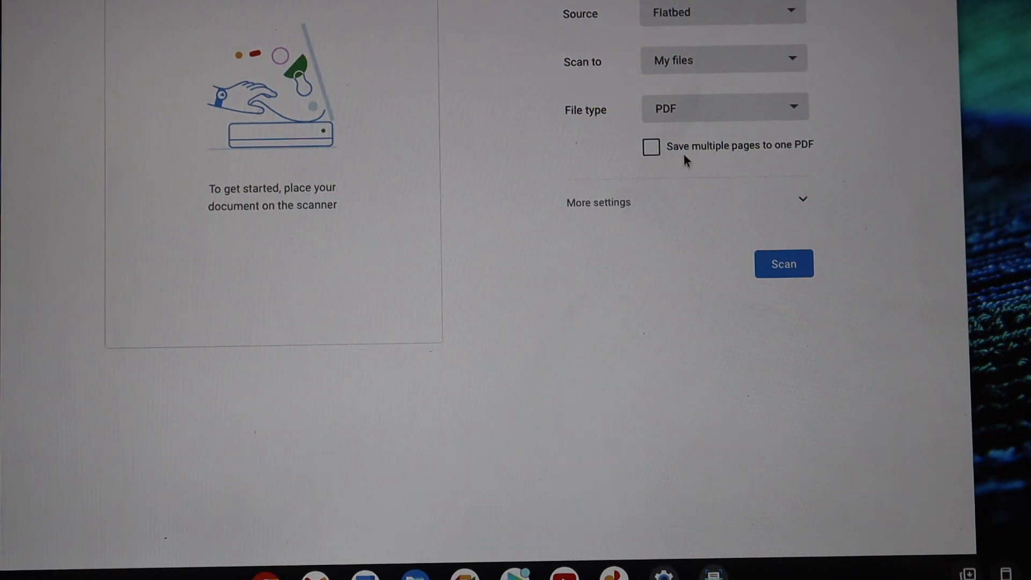